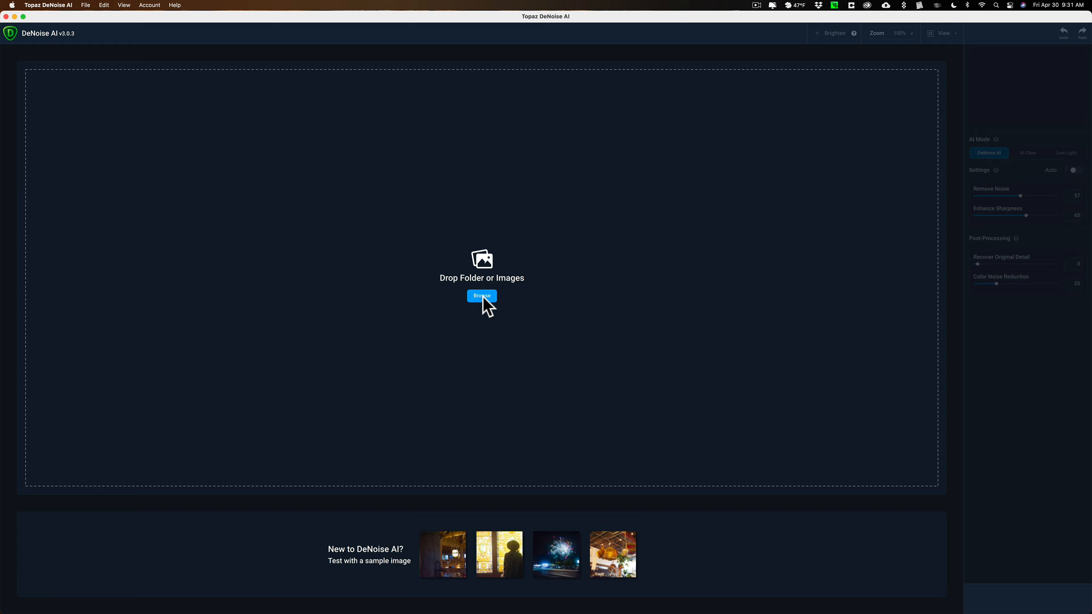
# - Load _DSC7766.nef from the Desktop into the four-way original-vs-AI comparison view
pyautogui.click(482, 296)
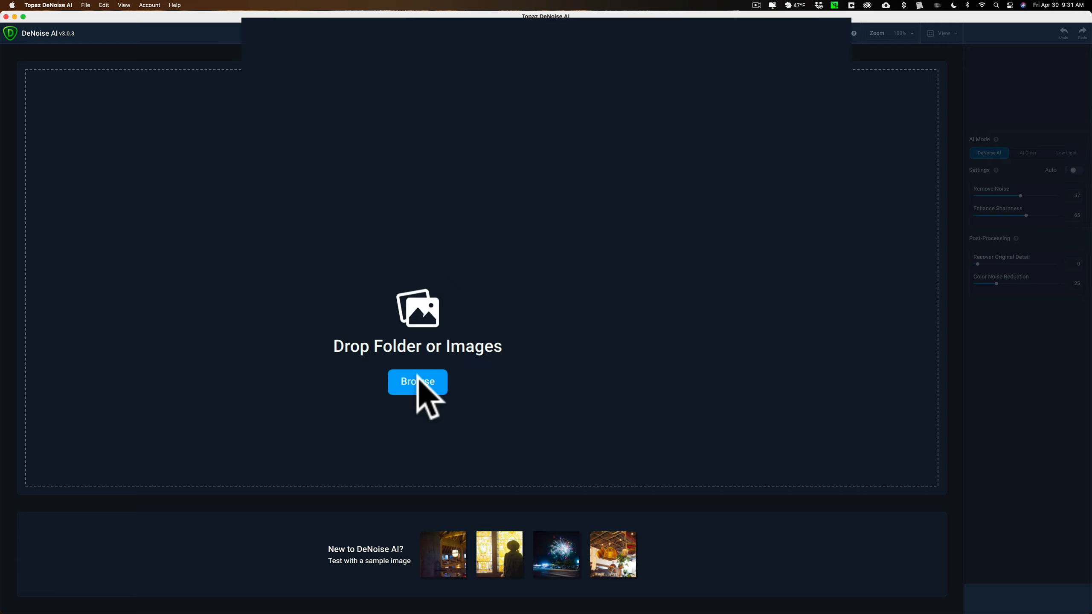
pyautogui.click(417, 382)
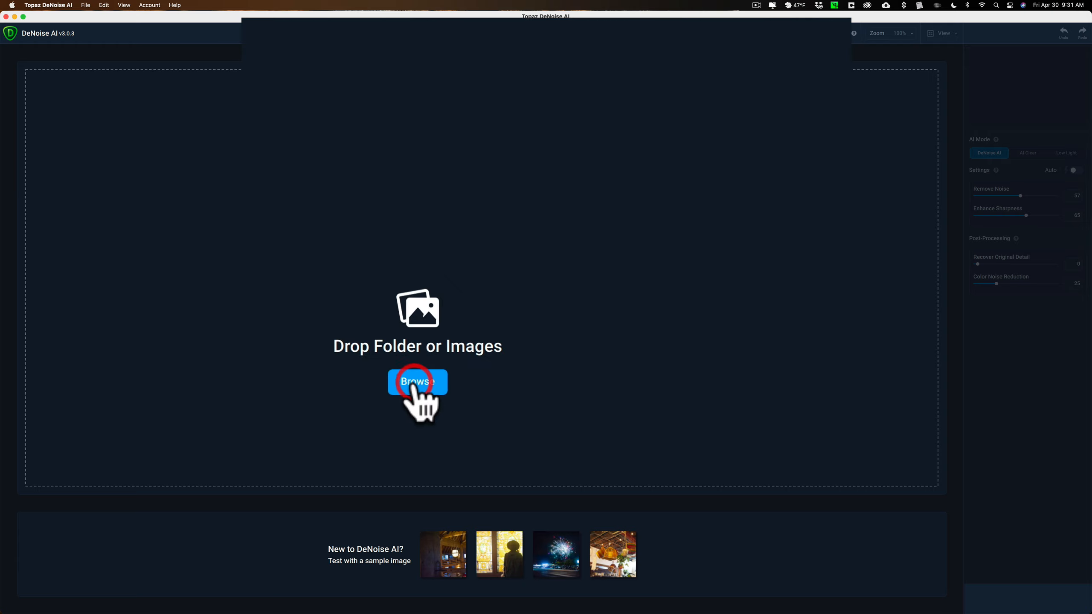
pyautogui.click(417, 381)
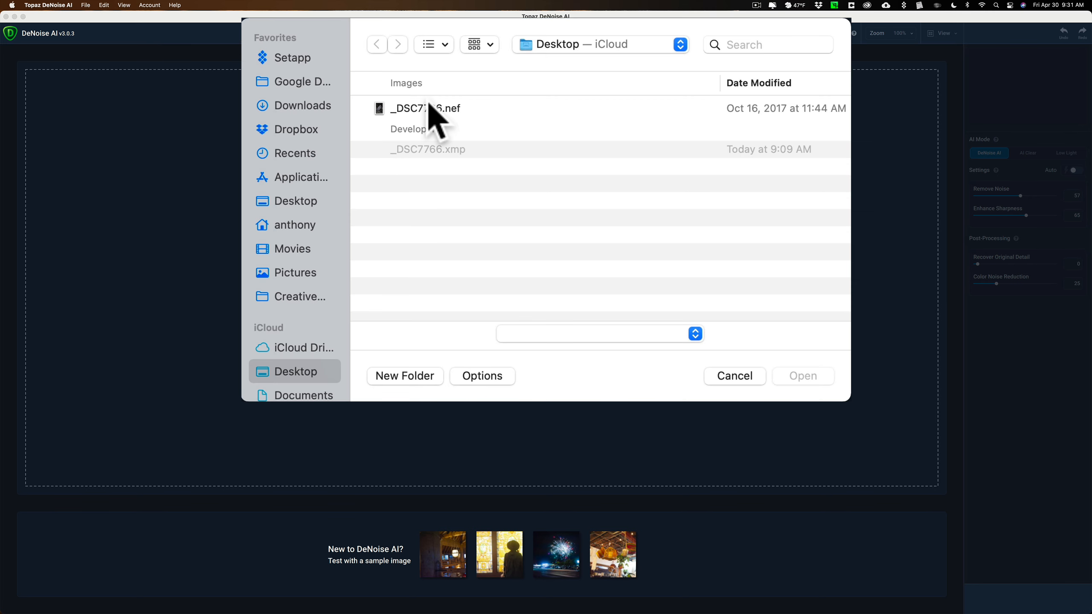
pyautogui.click(426, 108)
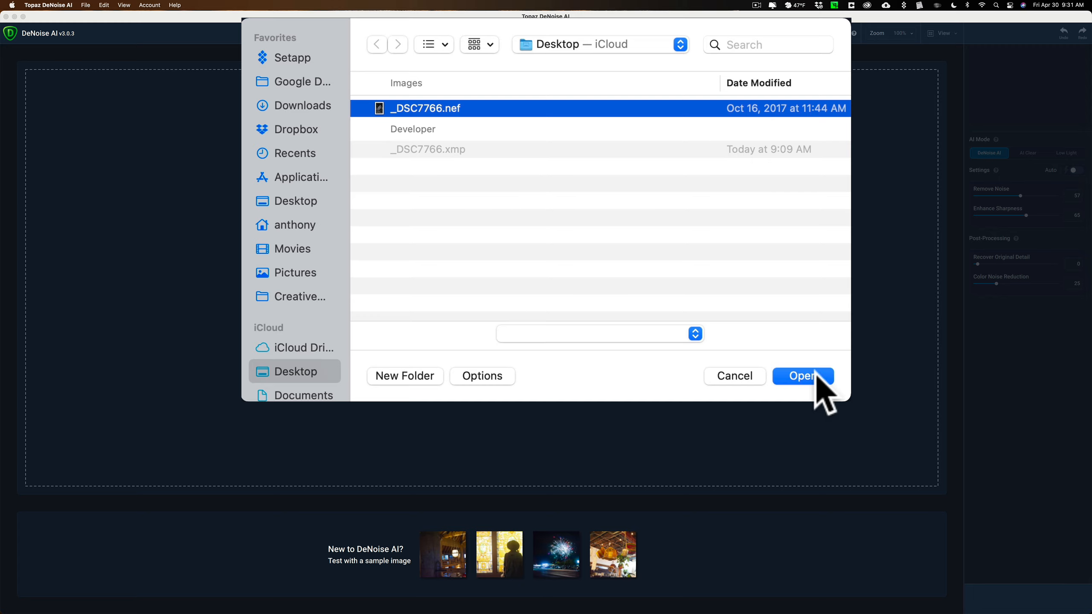
pyautogui.click(803, 376)
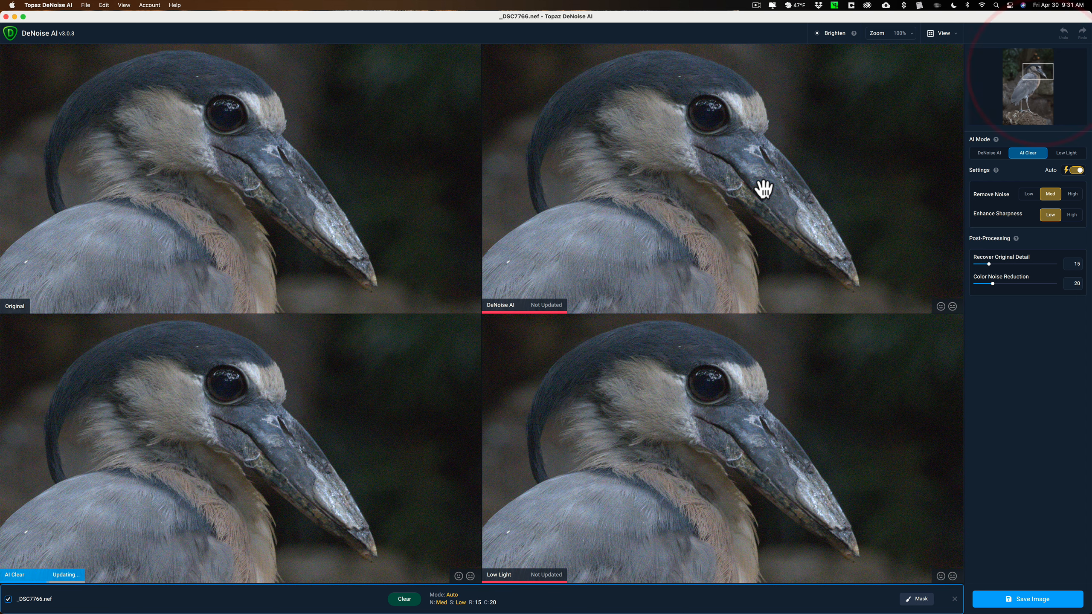
# - Choose the DeNoise AI model with Auto off: noise 57, sharpness 65, color noise 25
pyautogui.click(989, 153)
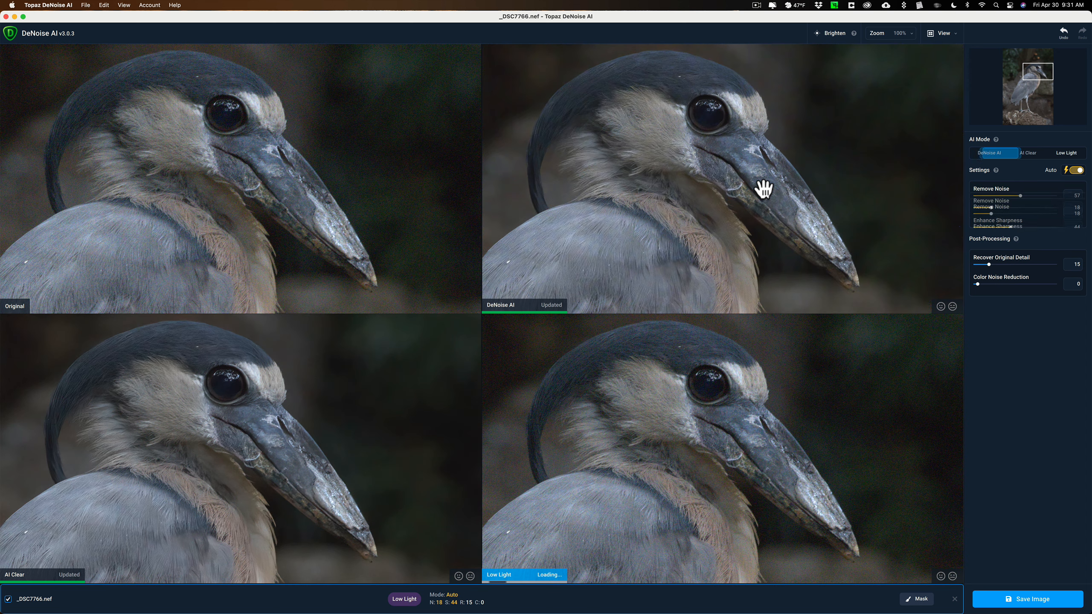
pyautogui.click(1075, 170)
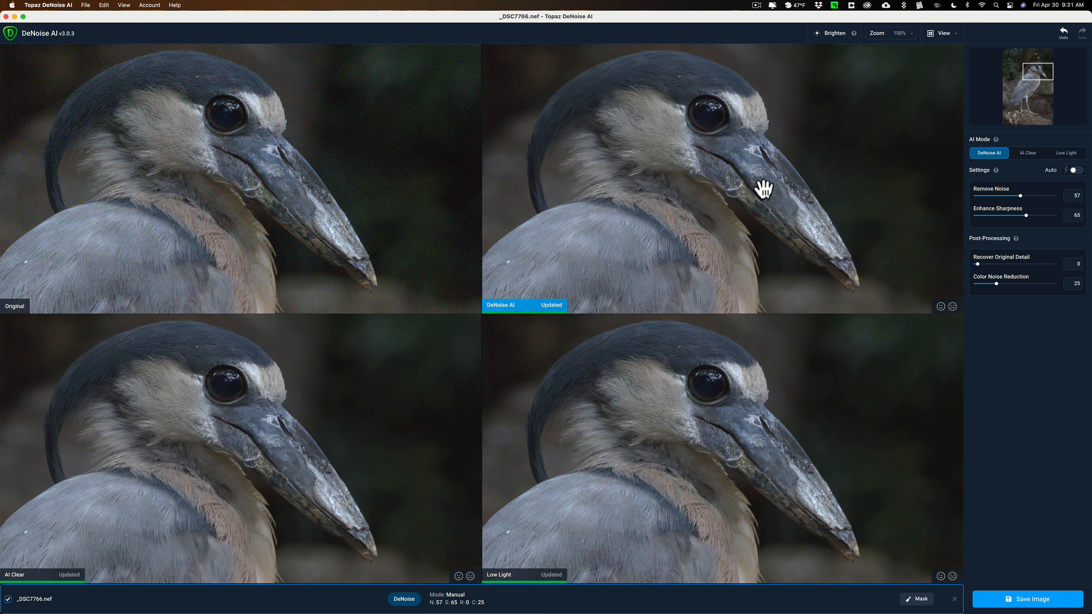
pyautogui.moveTo(235, 181)
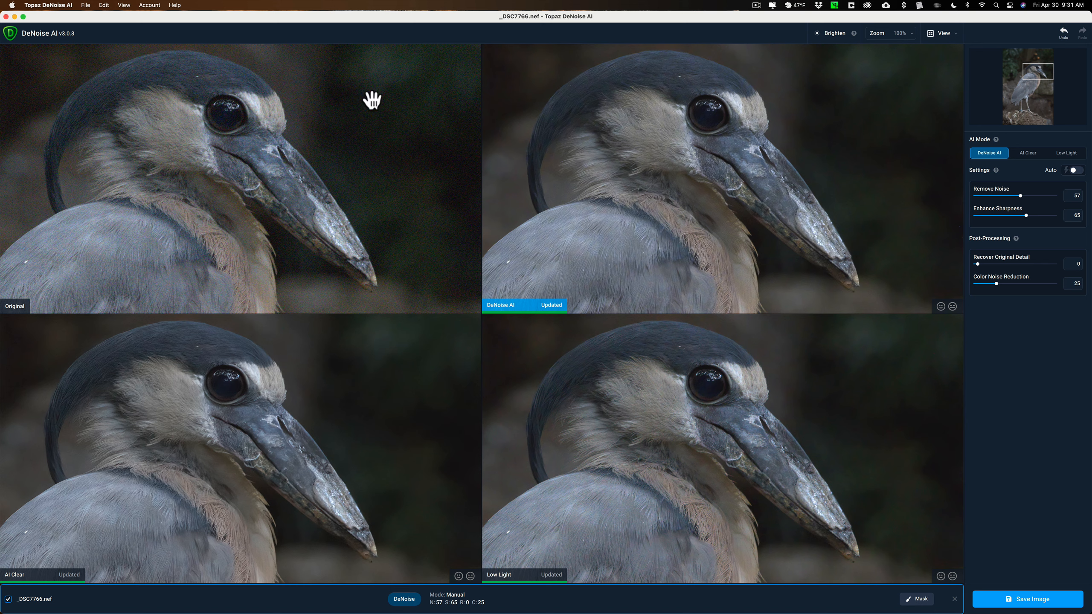
pyautogui.moveTo(622, 144)
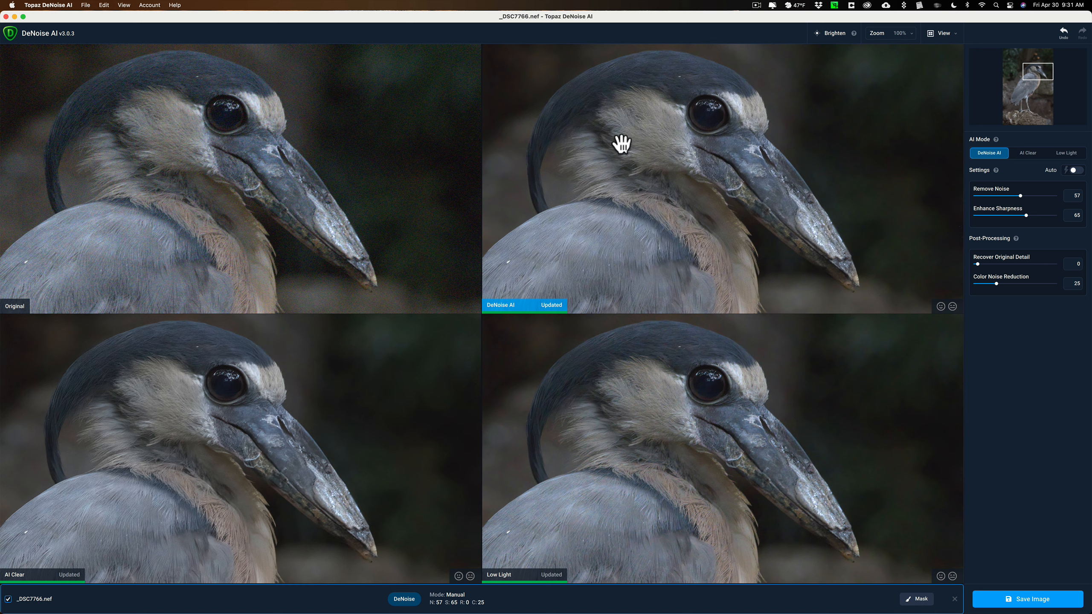
pyautogui.moveTo(215, 411)
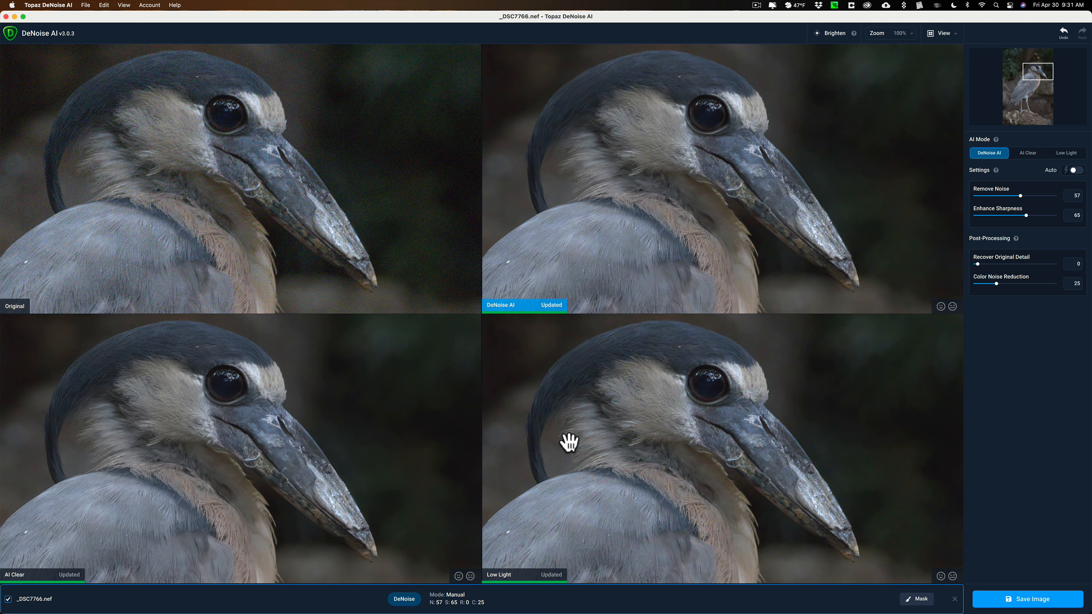
pyautogui.moveTo(651, 120)
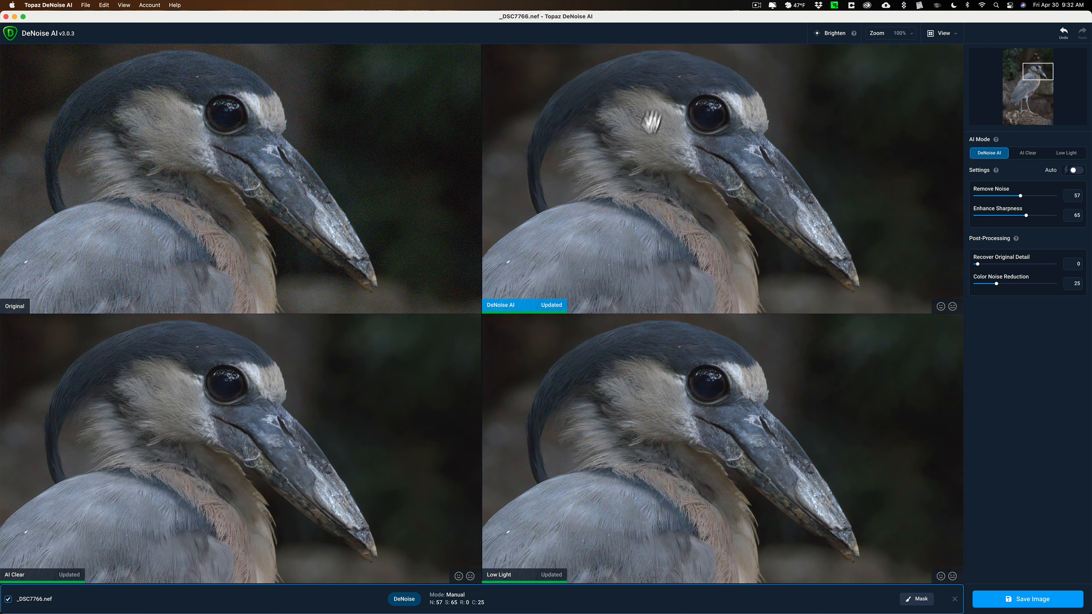
pyautogui.moveTo(655, 216)
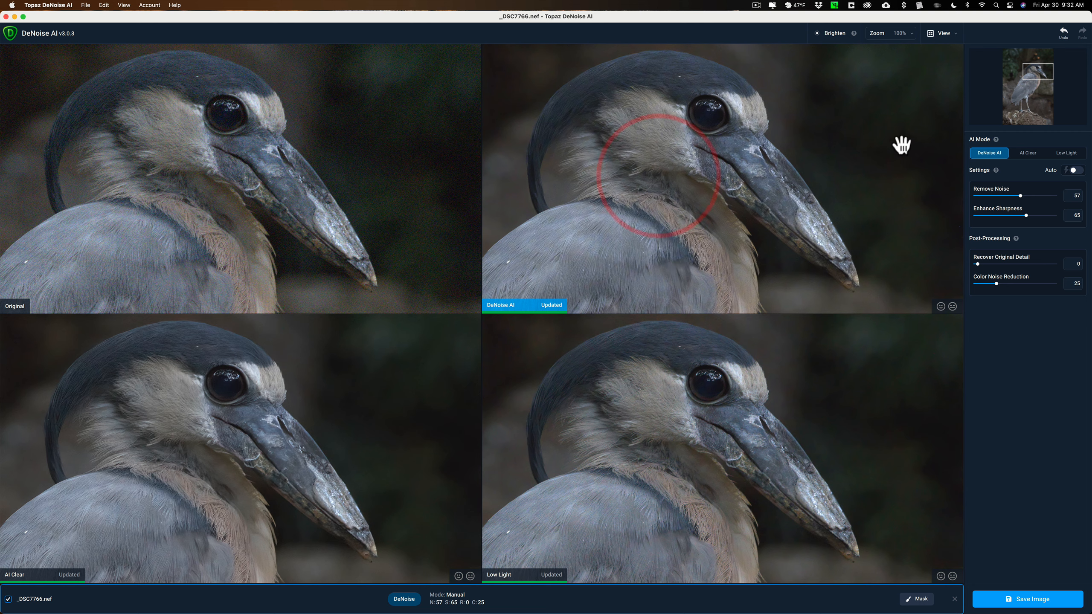
pyautogui.click(1028, 599)
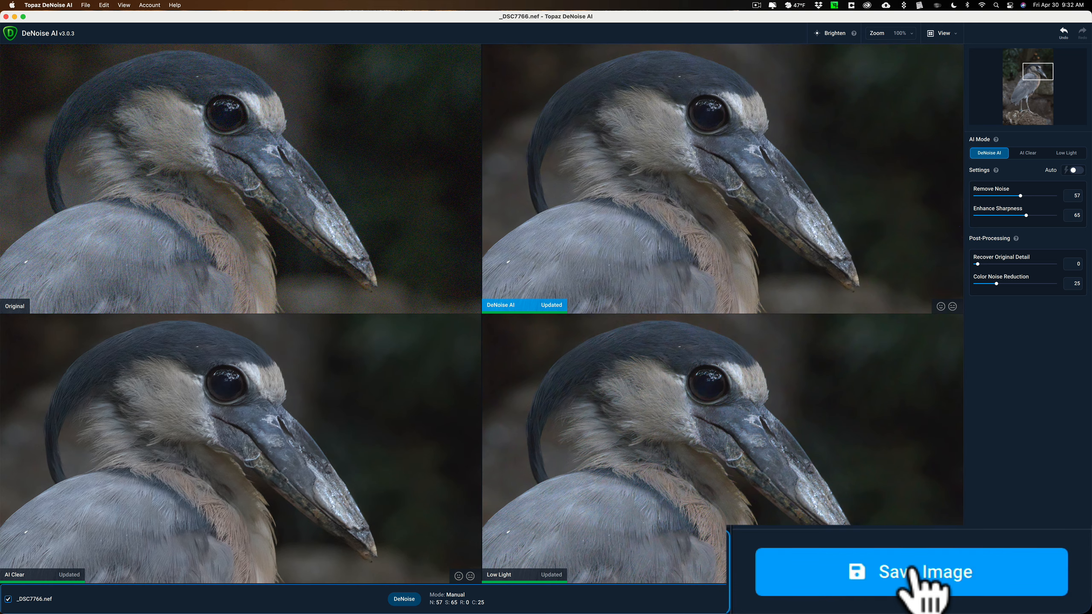
# - Save the image in DNG format to the Desktop as _DSC7766-DeNoiseAI.dng
pyautogui.click(911, 572)
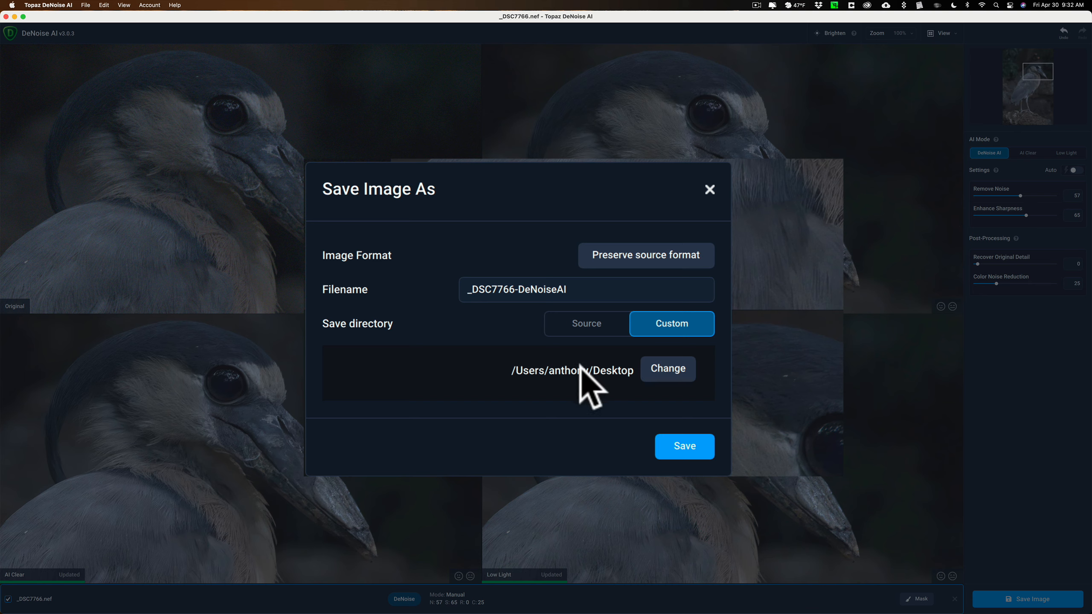
pyautogui.moveTo(635, 286)
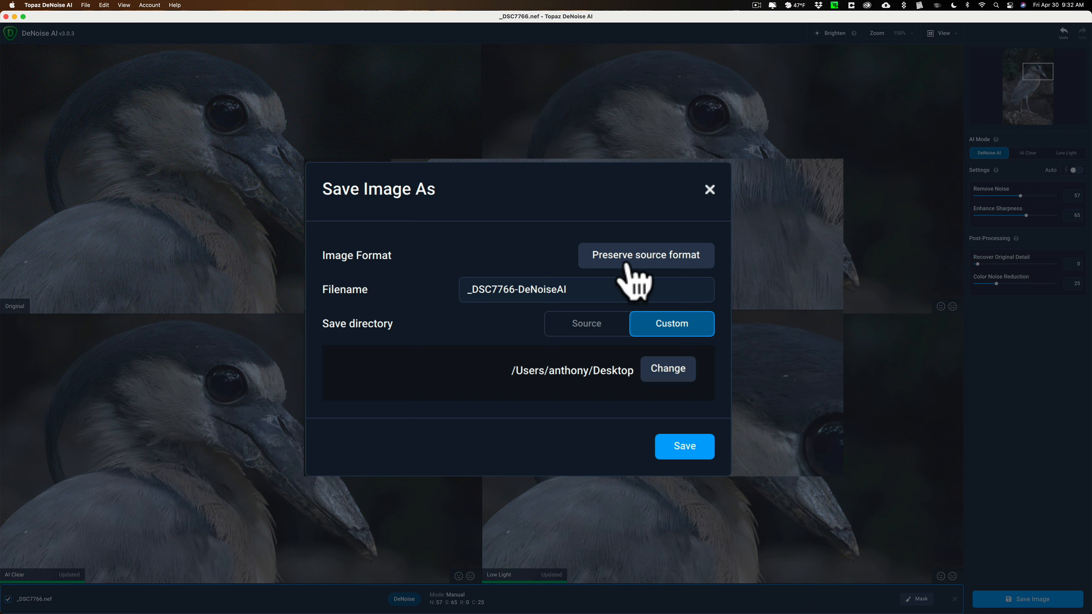
pyautogui.moveTo(725, 282)
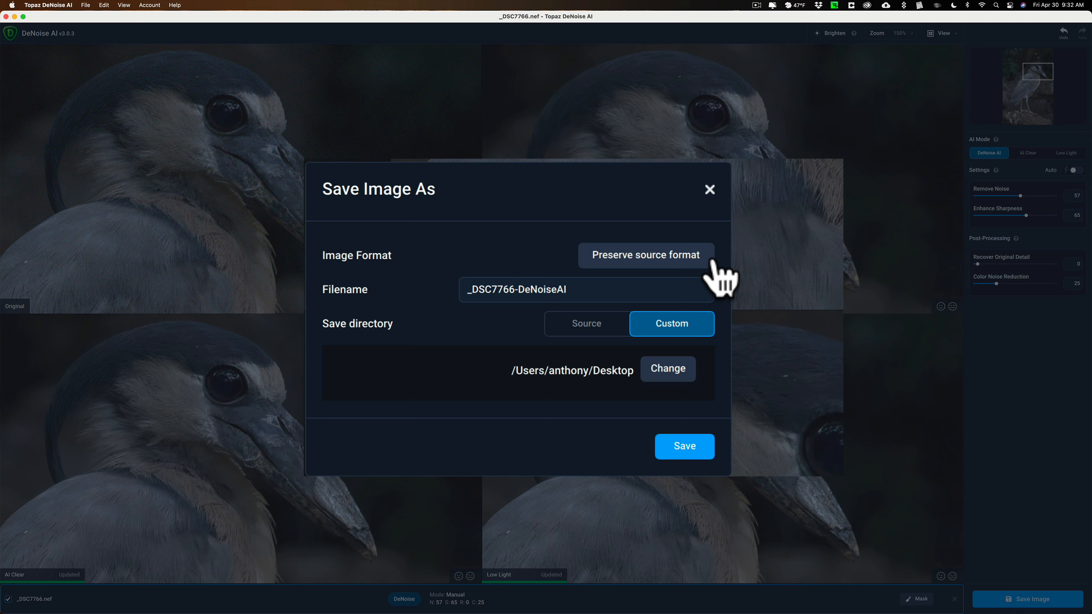
pyautogui.click(645, 255)
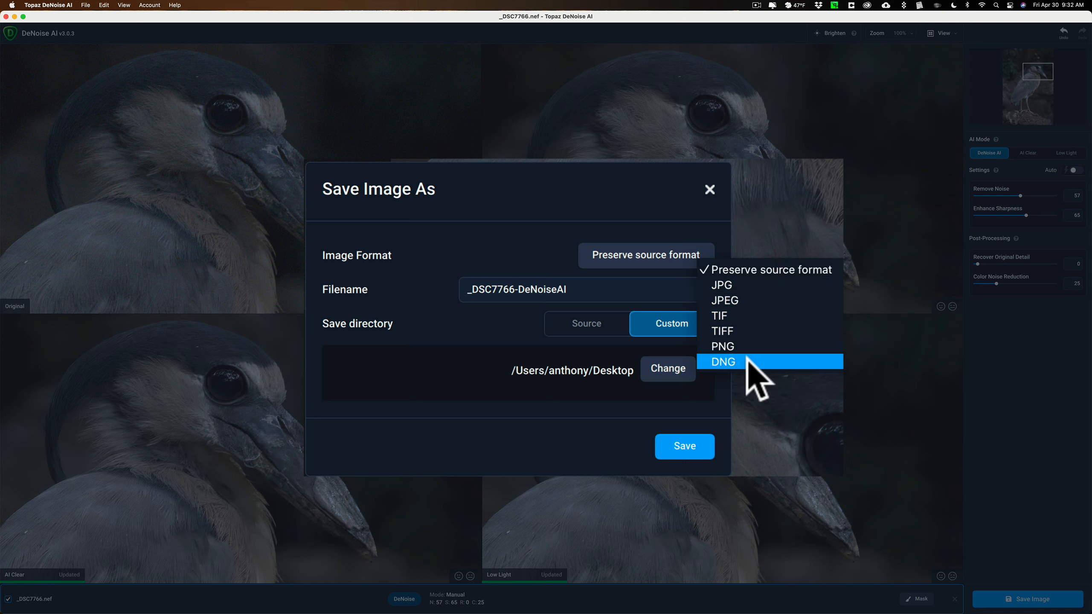
pyautogui.click(723, 361)
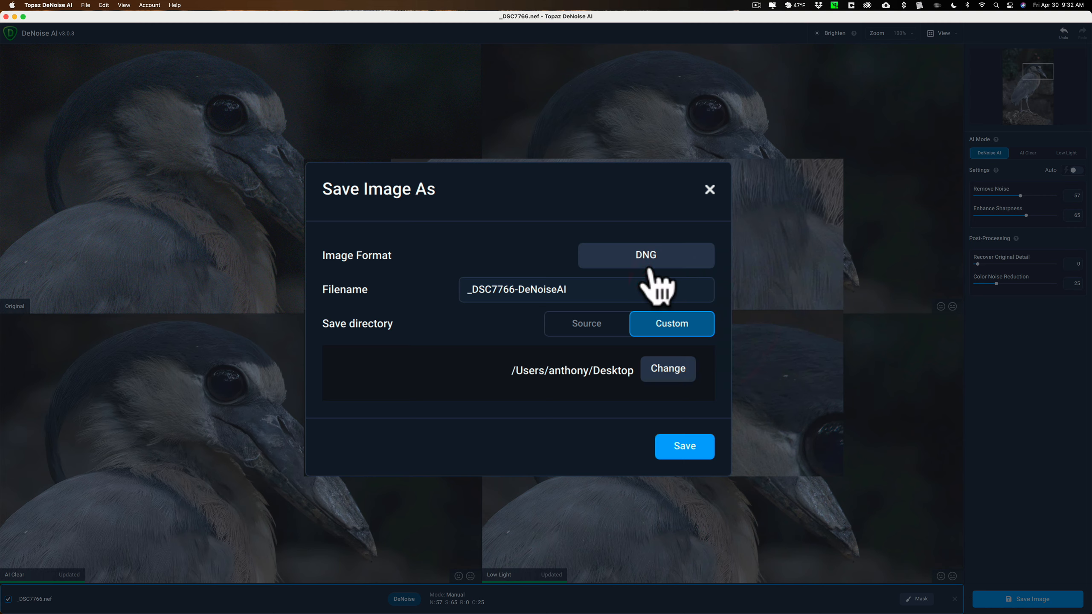
pyautogui.click(645, 255)
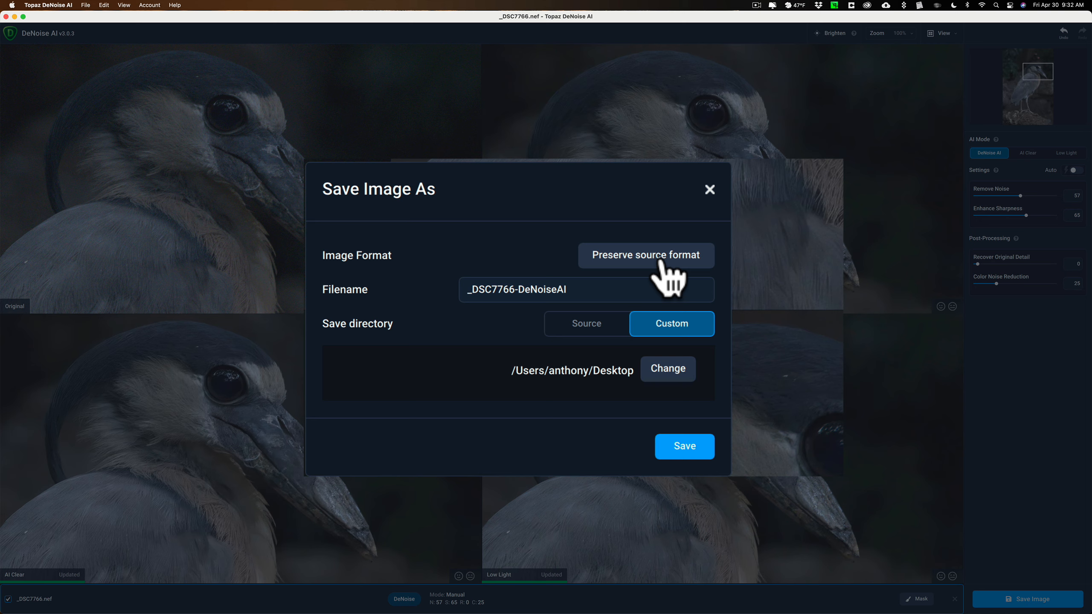
pyautogui.moveTo(491, 291)
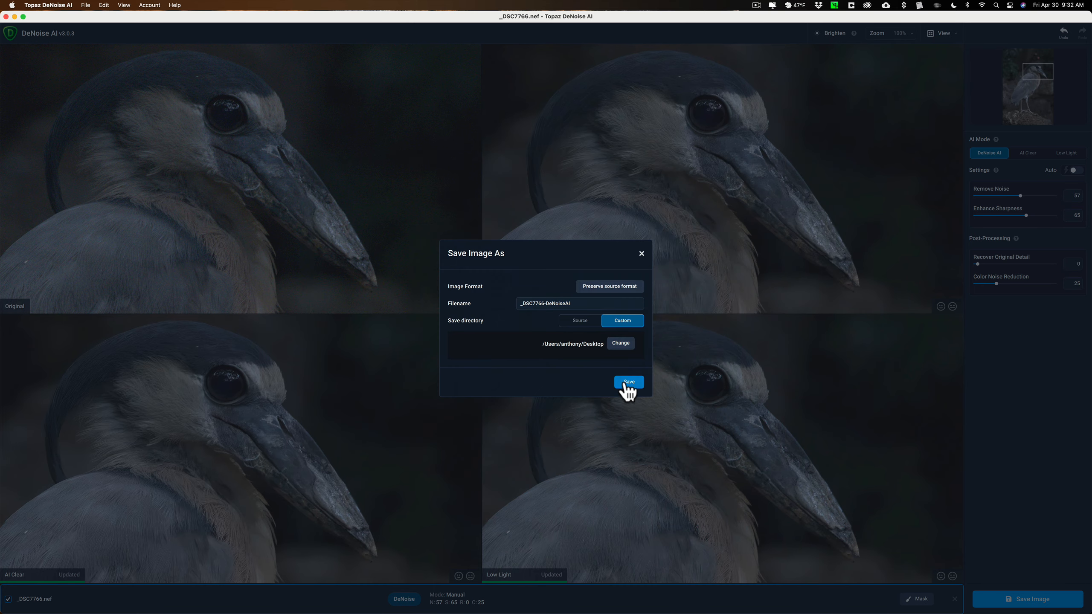
pyautogui.click(627, 381)
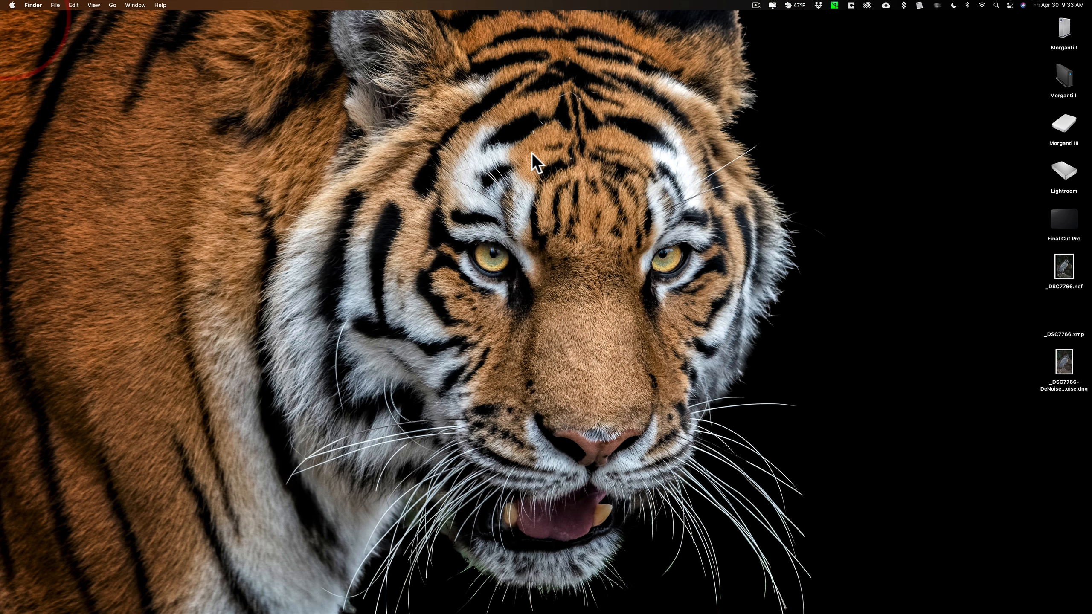
# - Drag _DSC7766-DeNoiseAI.dng onto the desktop and open it in Camera Raw
pyautogui.moveTo(1064, 362); pyautogui.dragTo(853, 122)
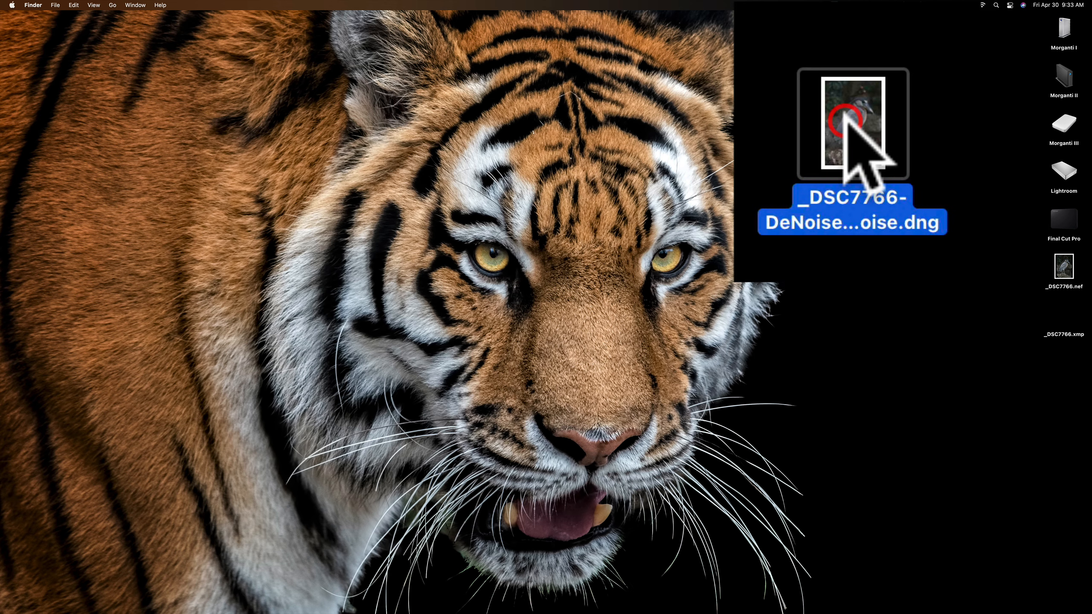
pyautogui.doubleClick(852, 124)
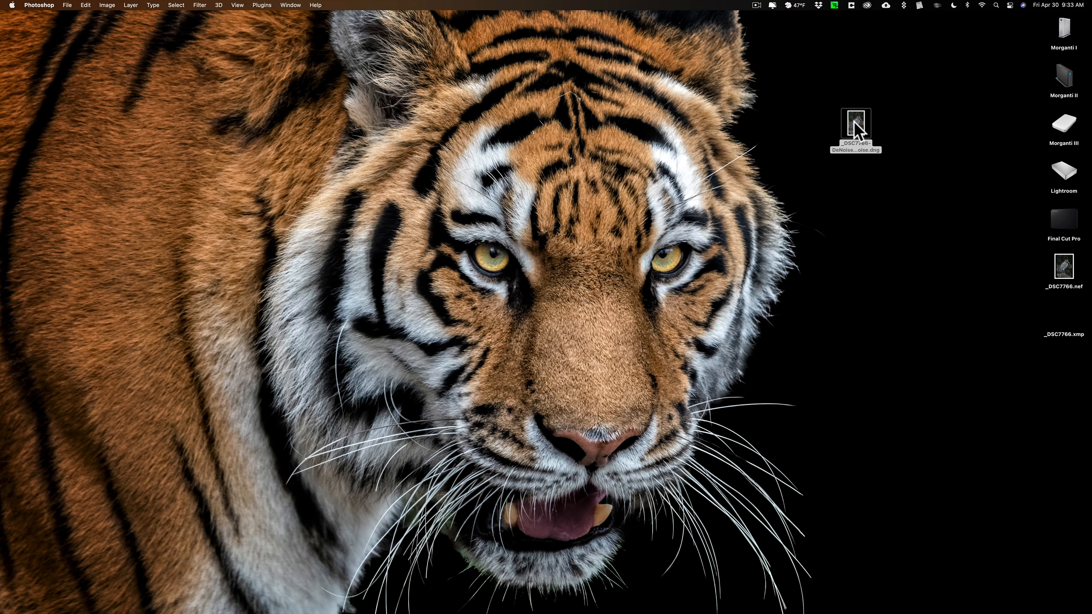
pyautogui.doubleClick(856, 129)
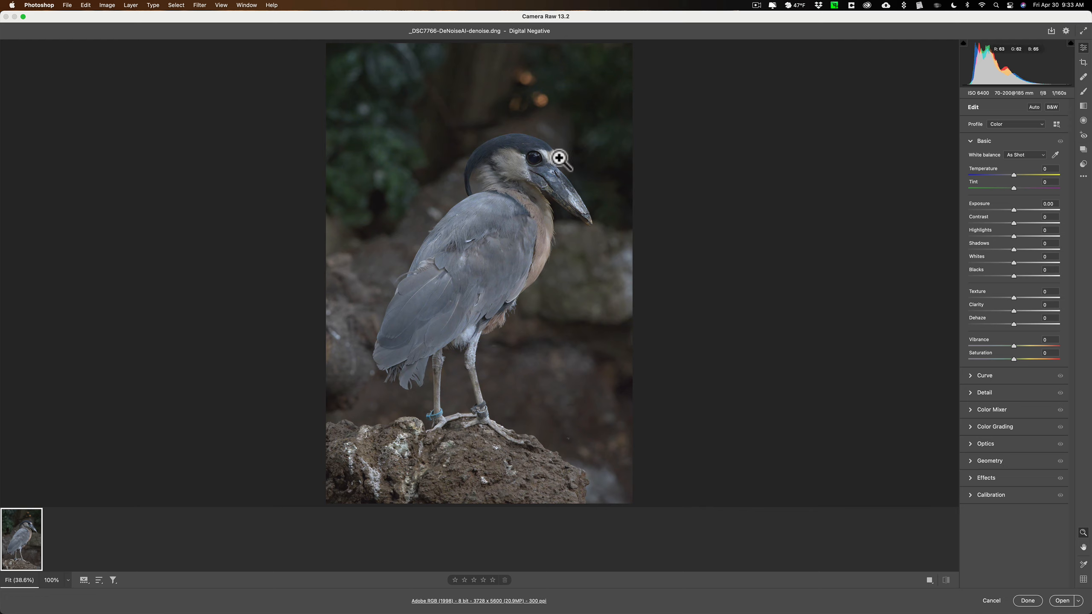
pyautogui.moveTo(808, 264)
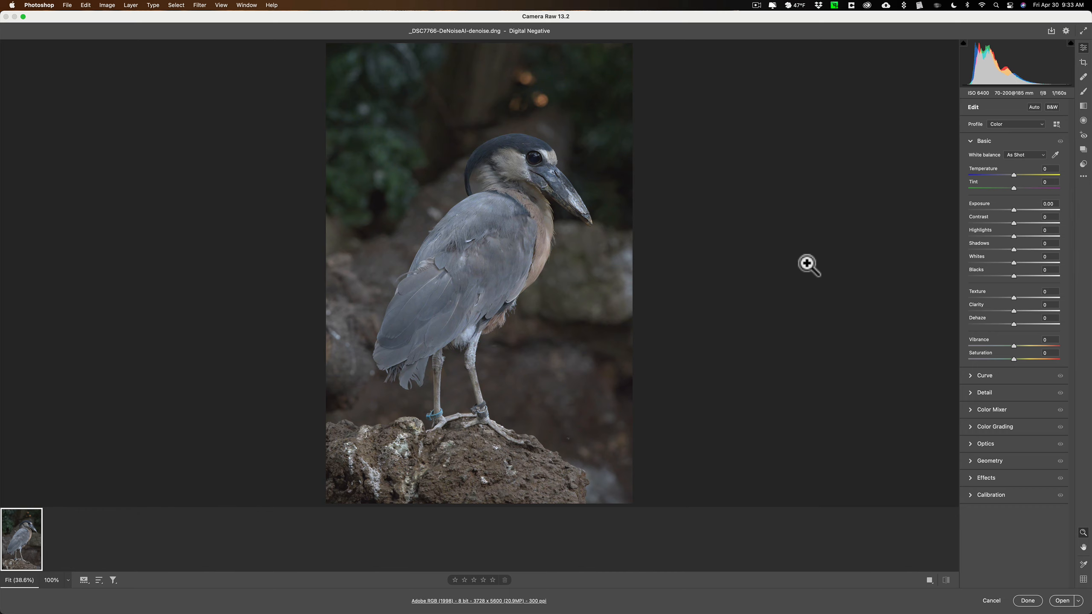
pyautogui.moveTo(810, 261)
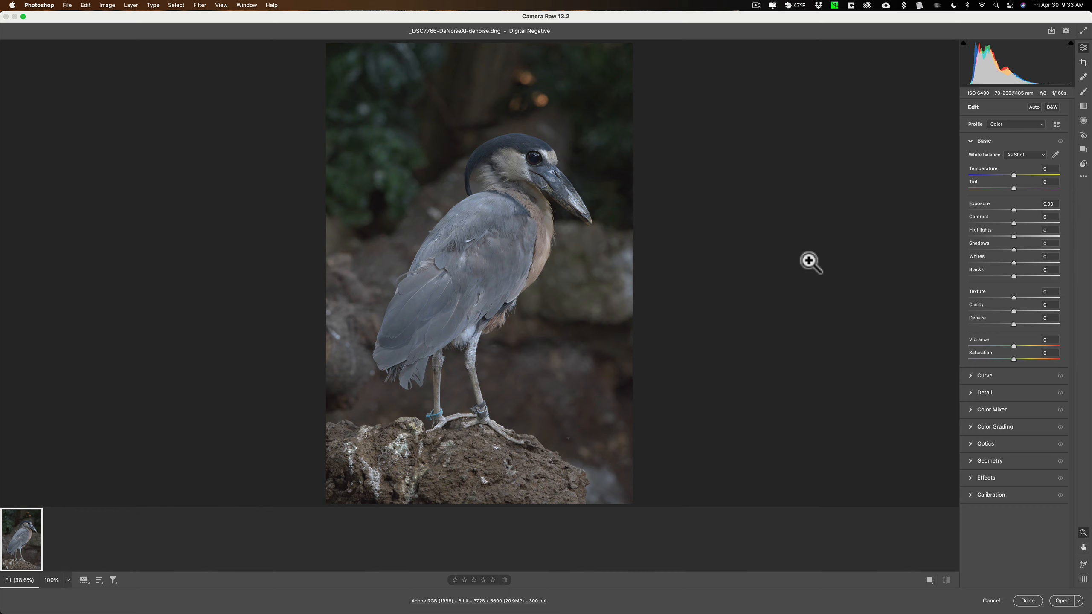